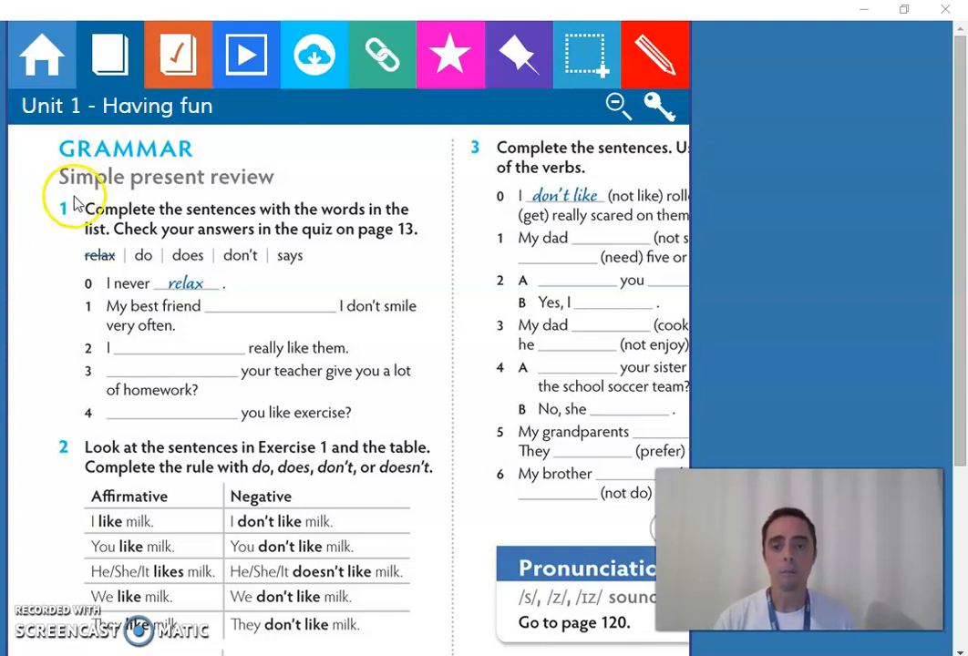
{"action": "mouse_move", "coordinate": [276, 189]}
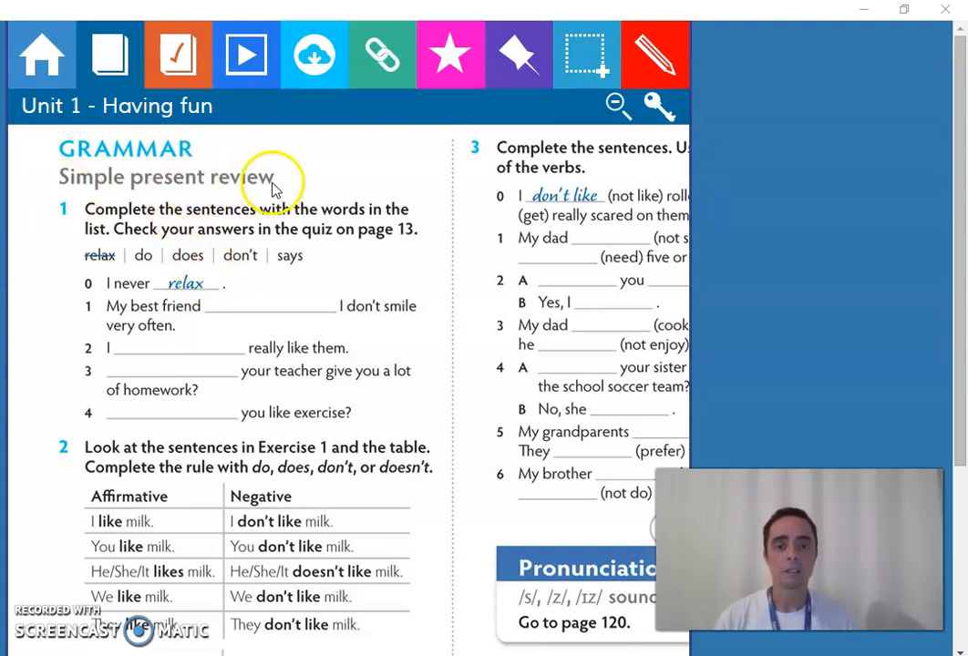
Scroll down from Exercise 1 to the Exercise 2 grammar tables
{"action": "scroll", "scroll_direction": "down", "scroll_amount": 3}
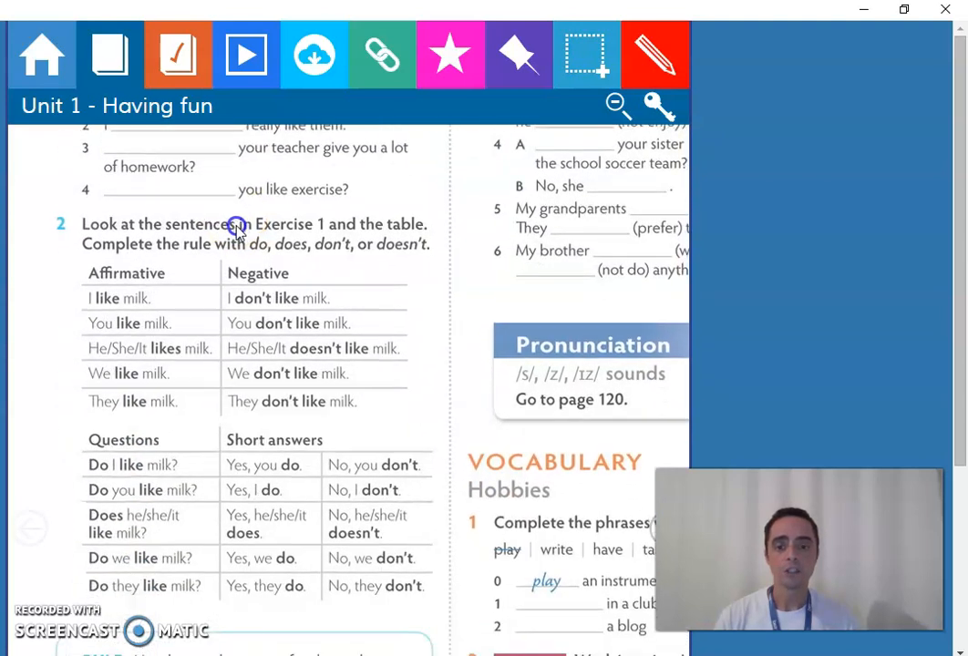
{"action": "scroll", "scroll_direction": "down", "scroll_amount": 3}
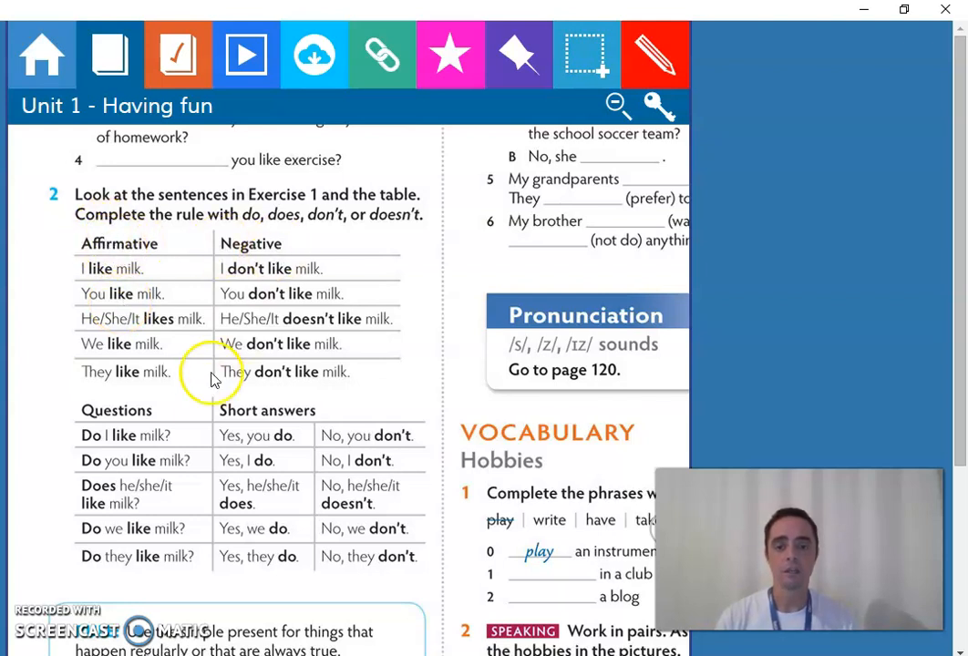
{"action": "mouse_move", "coordinate": [264, 419]}
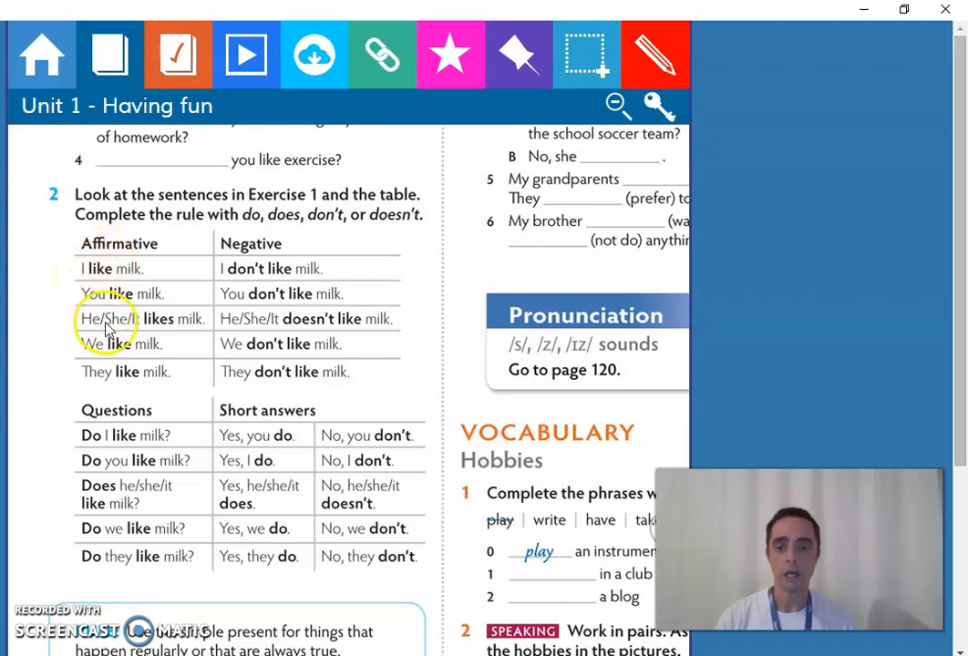
{"action": "mouse_move", "coordinate": [108, 393]}
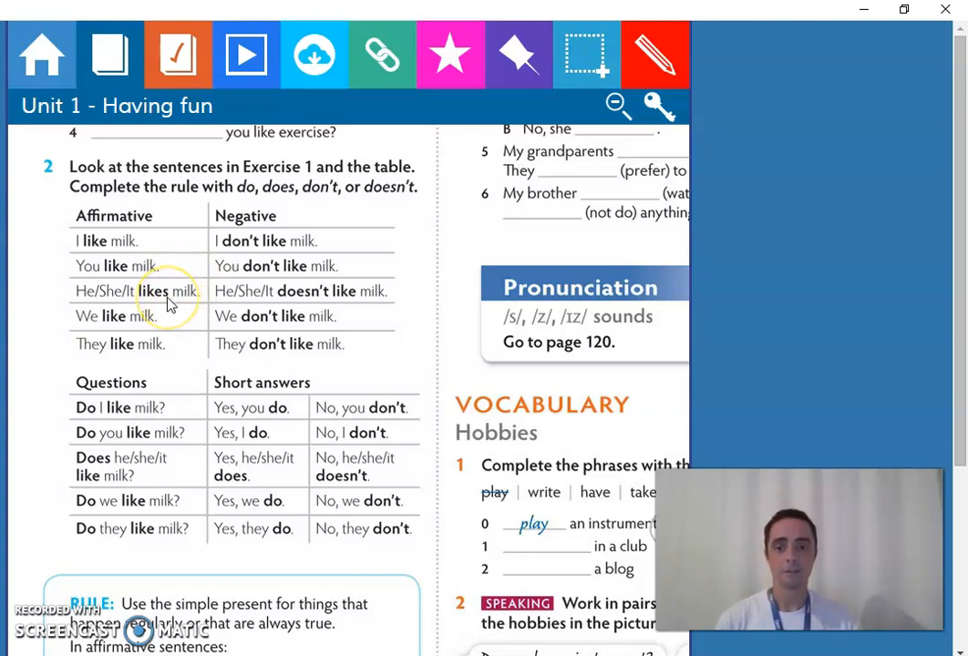
{"action": "mouse_move", "coordinate": [91, 301]}
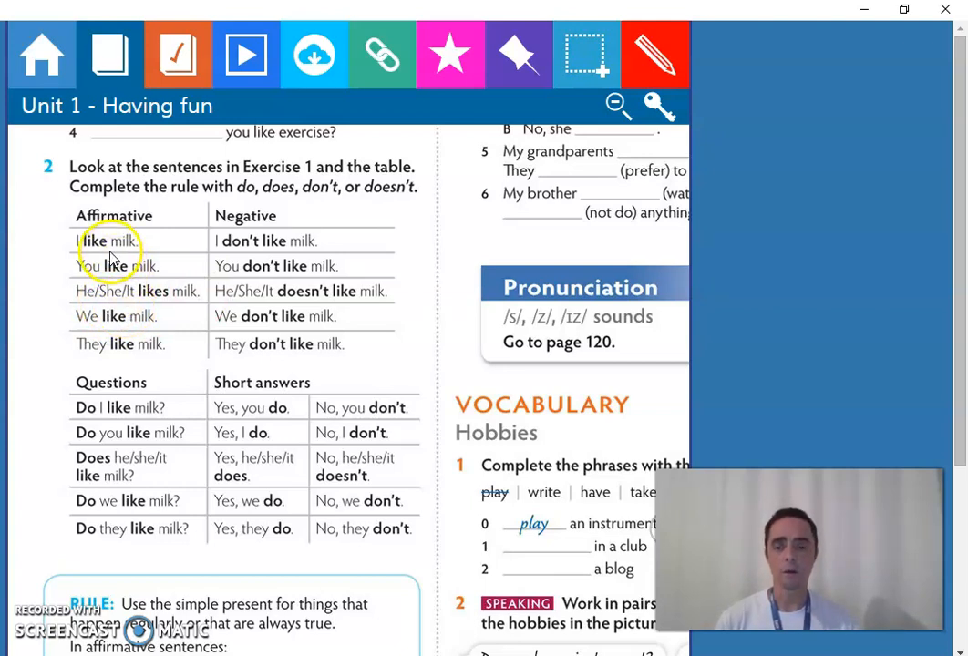
{"action": "mouse_move", "coordinate": [98, 253]}
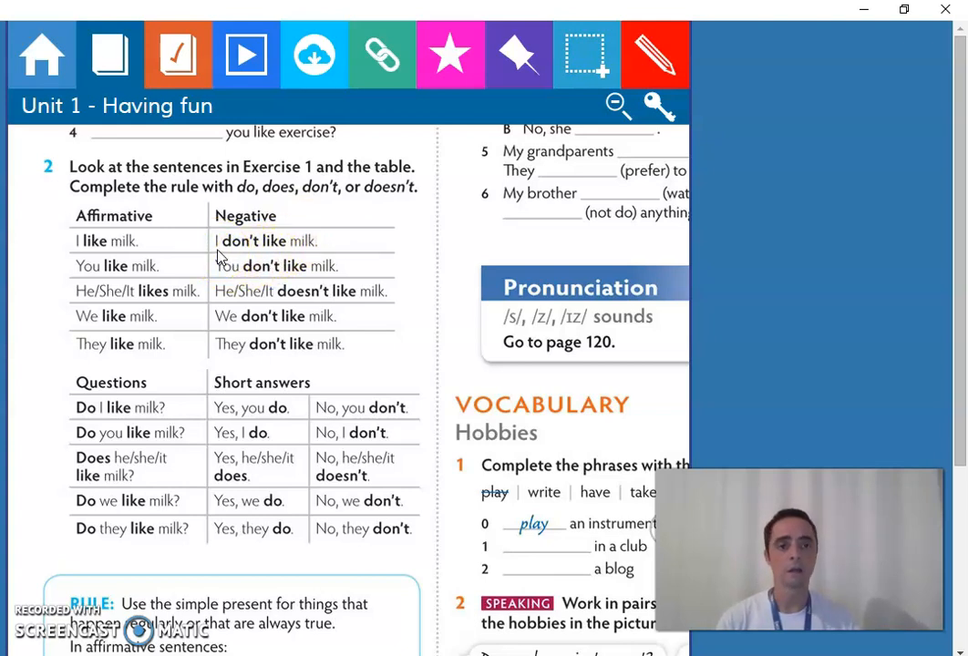
{"action": "left_click", "coordinate": [278, 280]}
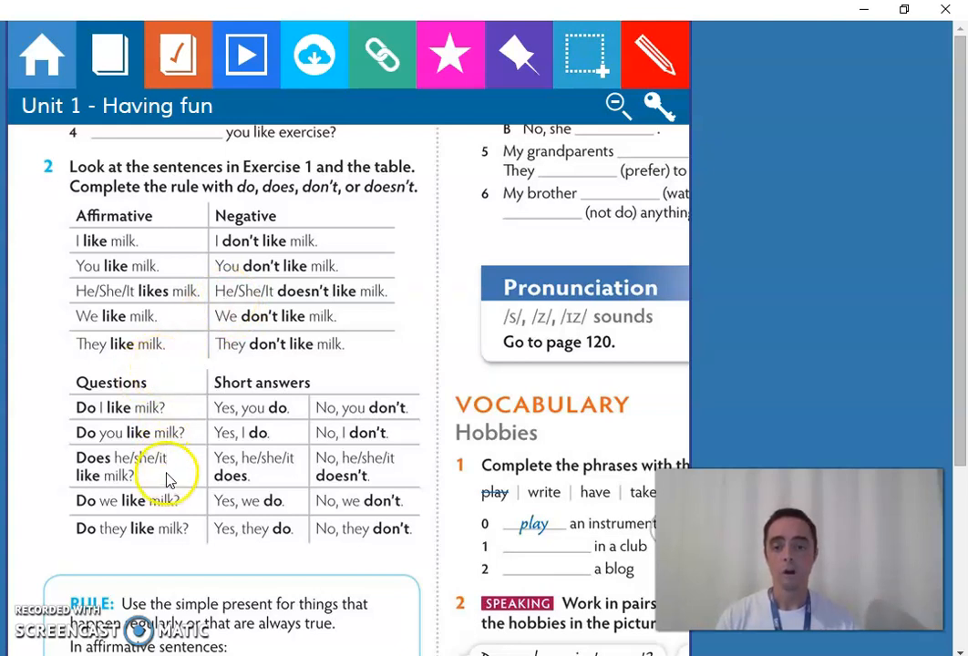
Scroll down to bring the RULE box beneath the Questions and Short answers table into view
{"action": "scroll", "scroll_direction": "down", "scroll_amount": 3}
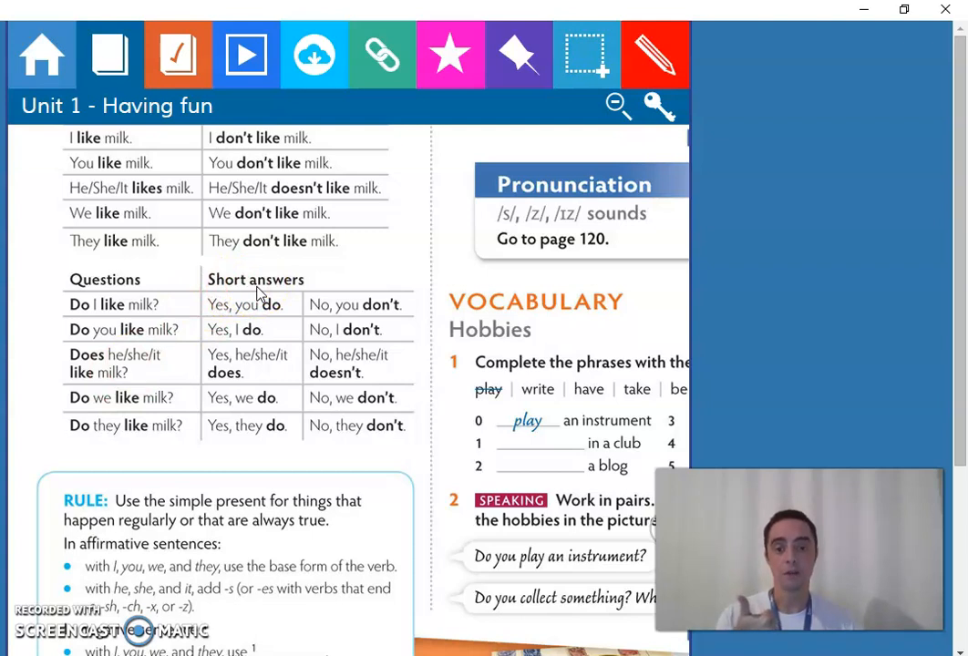
{"action": "mouse_move", "coordinate": [278, 315]}
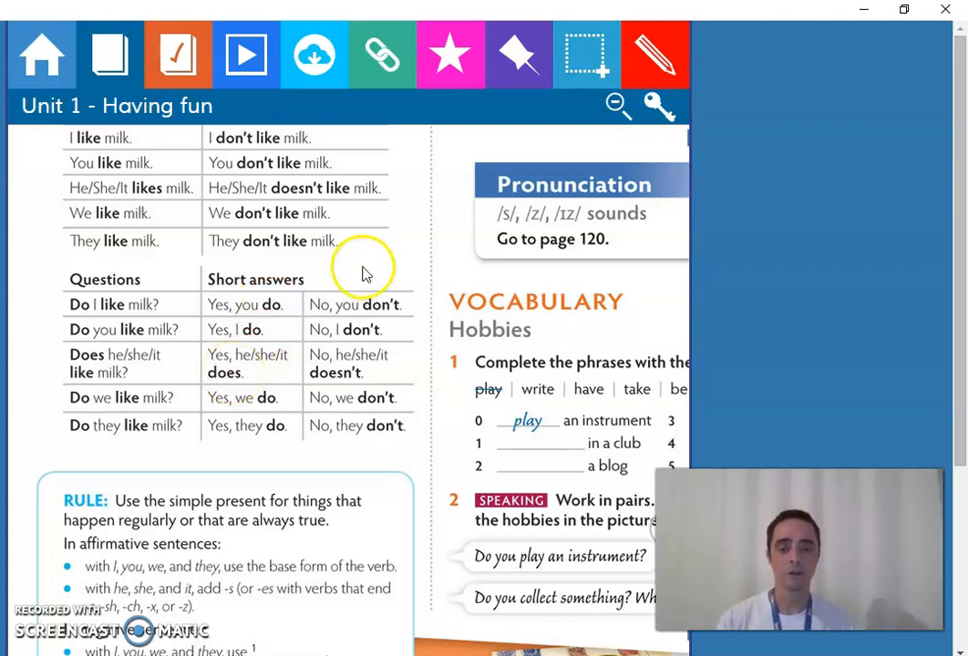
{"action": "mouse_move", "coordinate": [386, 313]}
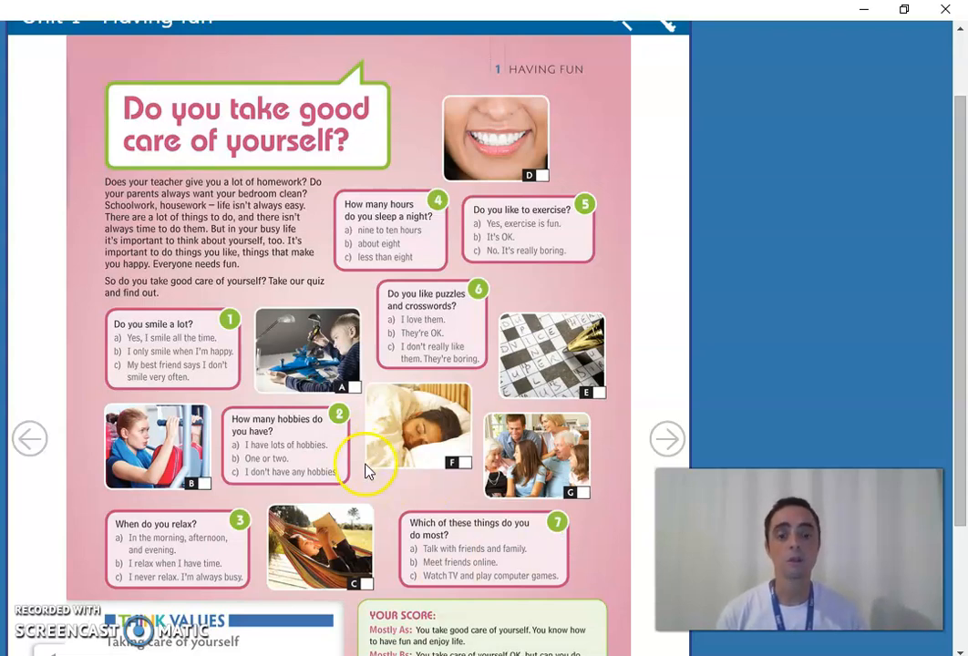
{"action": "scroll", "scroll_direction": "down", "scroll_amount": 3}
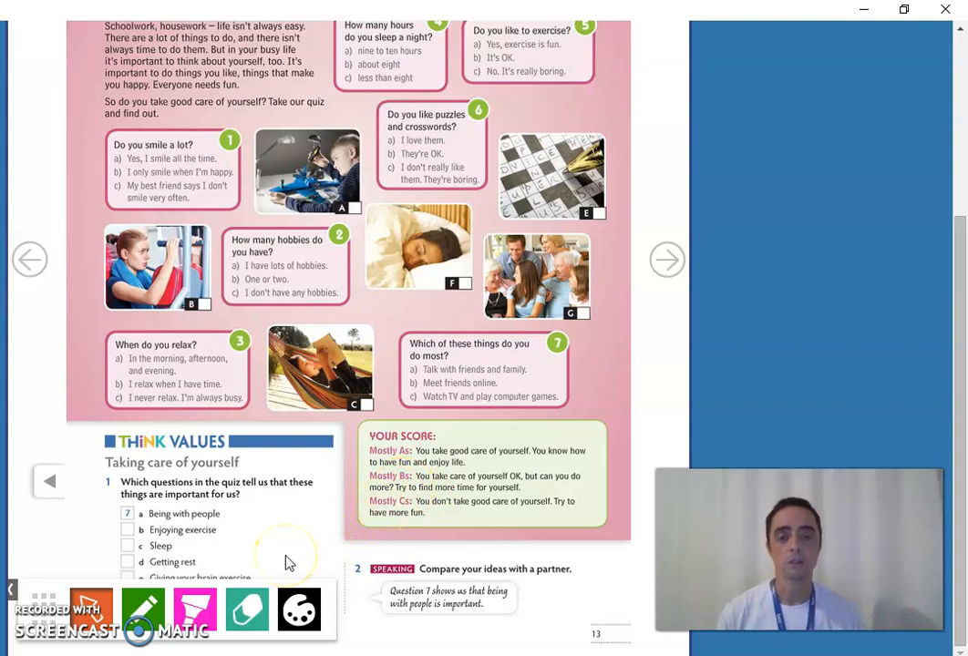
{"action": "mouse_move", "coordinate": [284, 563]}
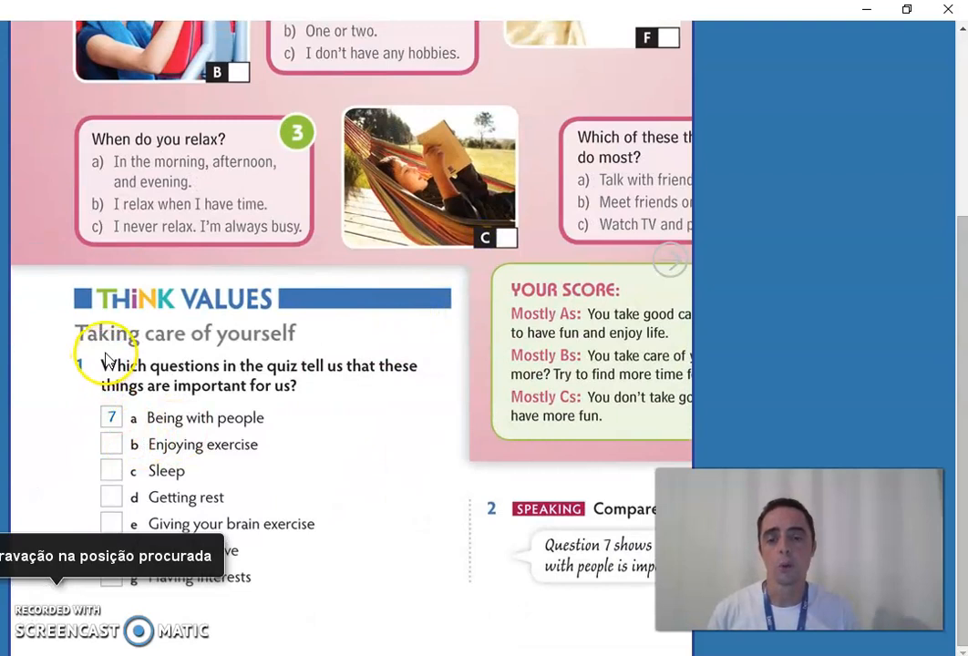
{"action": "mouse_move", "coordinate": [160, 317]}
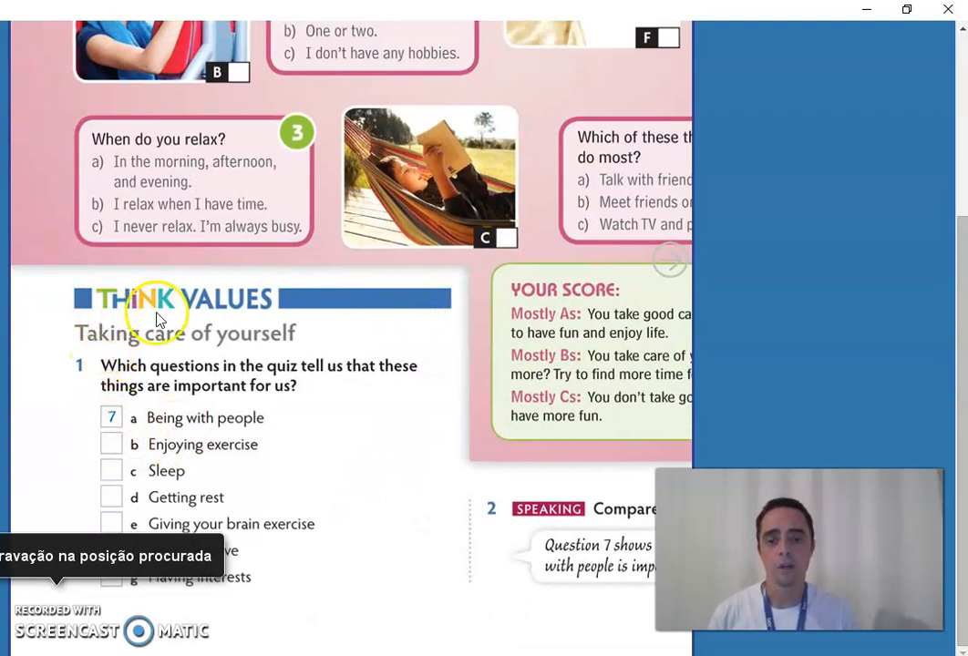
{"action": "mouse_move", "coordinate": [269, 453]}
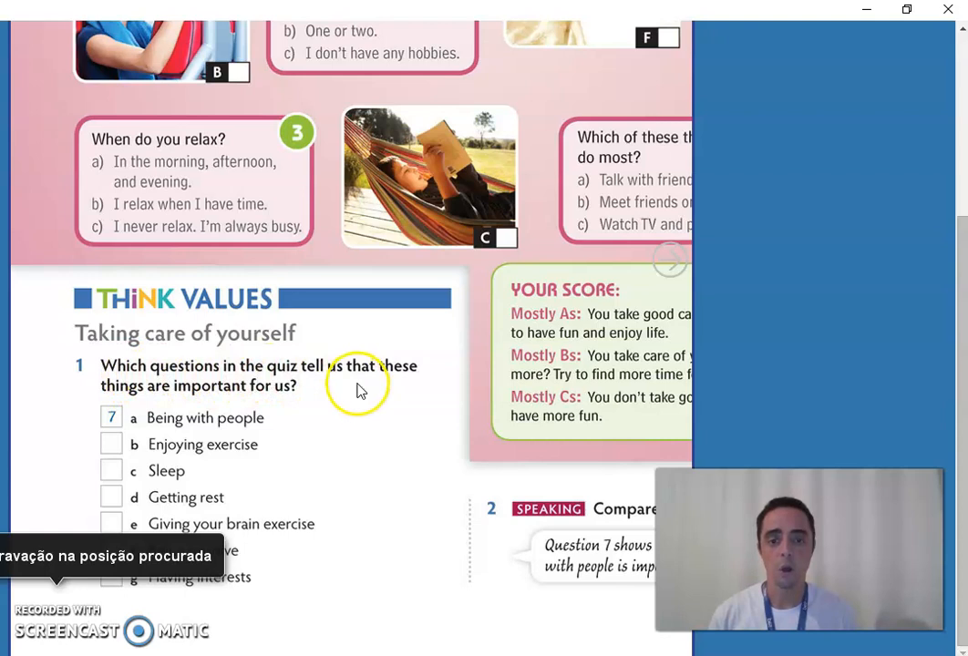
{"action": "mouse_move", "coordinate": [219, 400]}
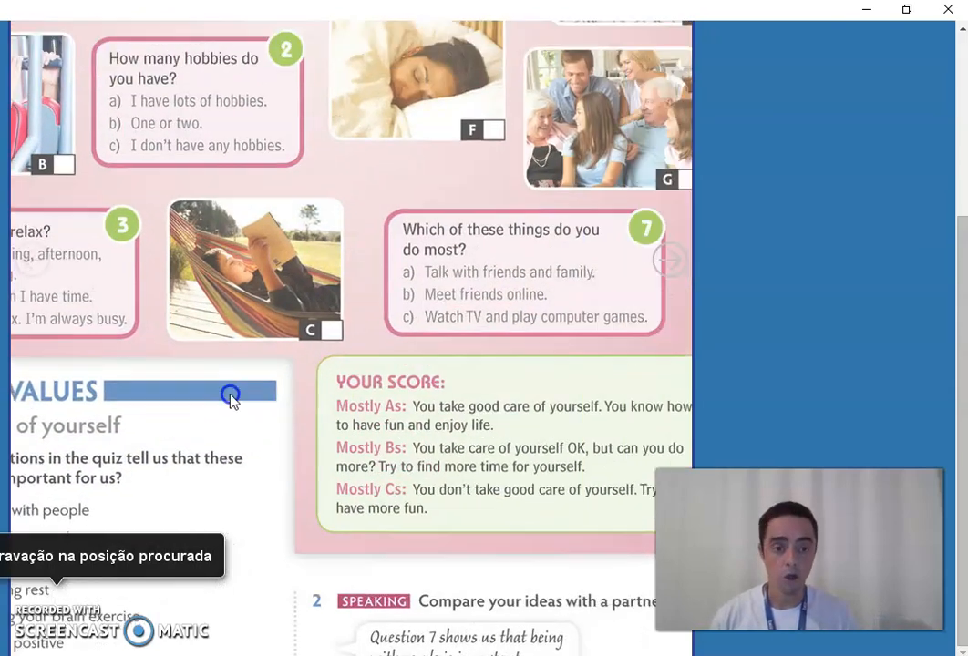
Scroll the page back to the Think Values exercise 1 list on page 13
{"action": "scroll", "scroll_direction": "down", "scroll_amount": 3}
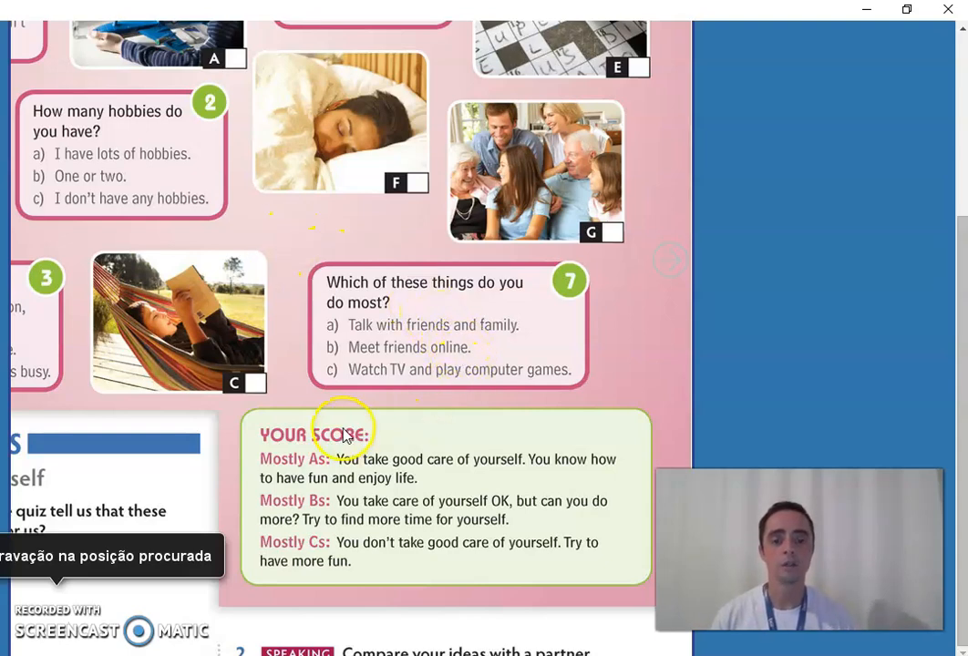
{"action": "mouse_move", "coordinate": [226, 469]}
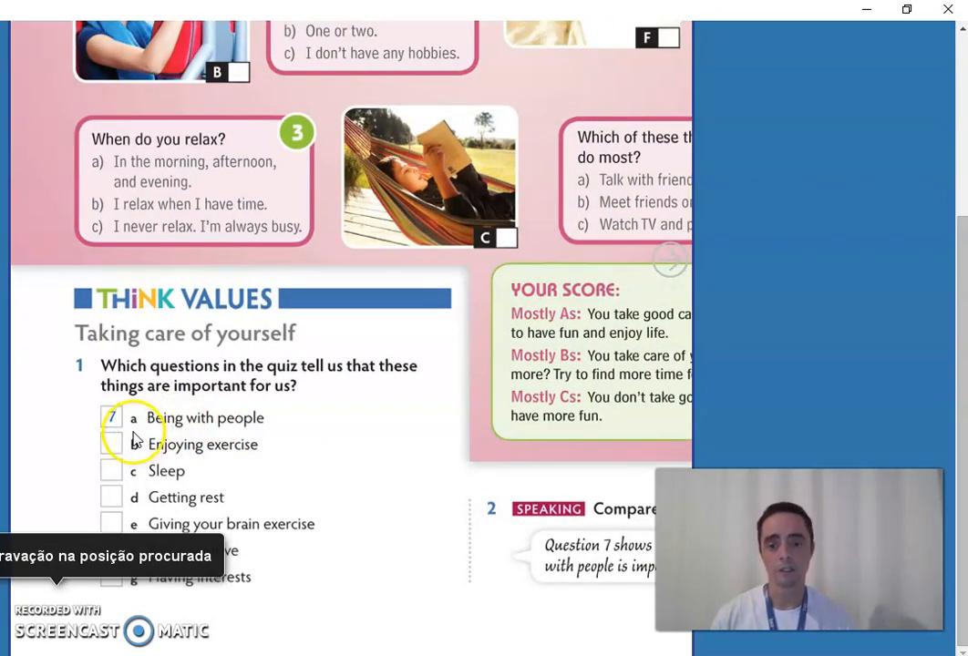
Bring all seven Think Values items a–g into view on the page
{"action": "left_click", "coordinate": [110, 417]}
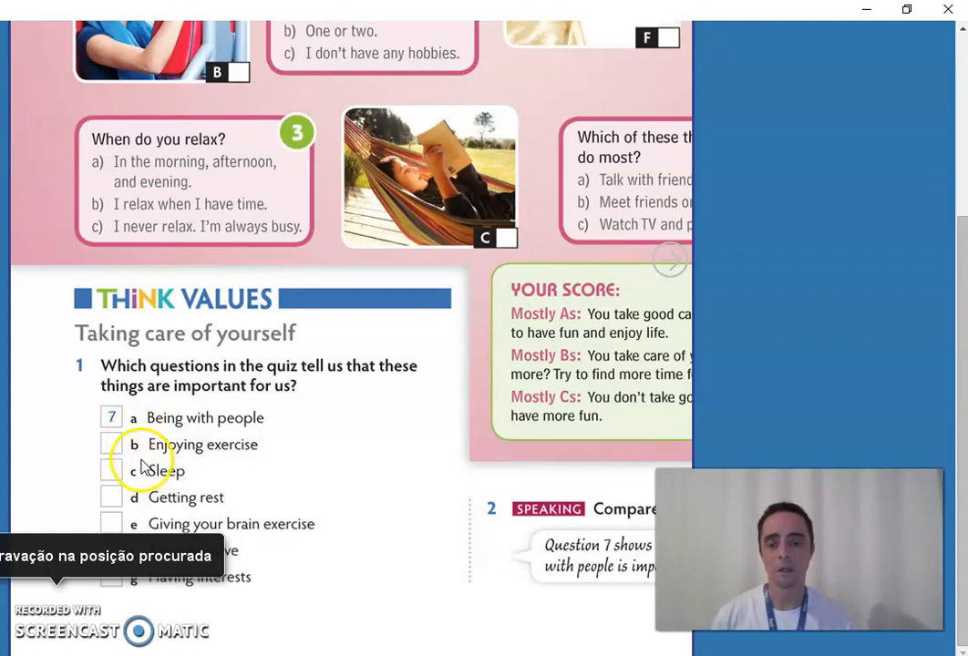
{"action": "mouse_move", "coordinate": [180, 475]}
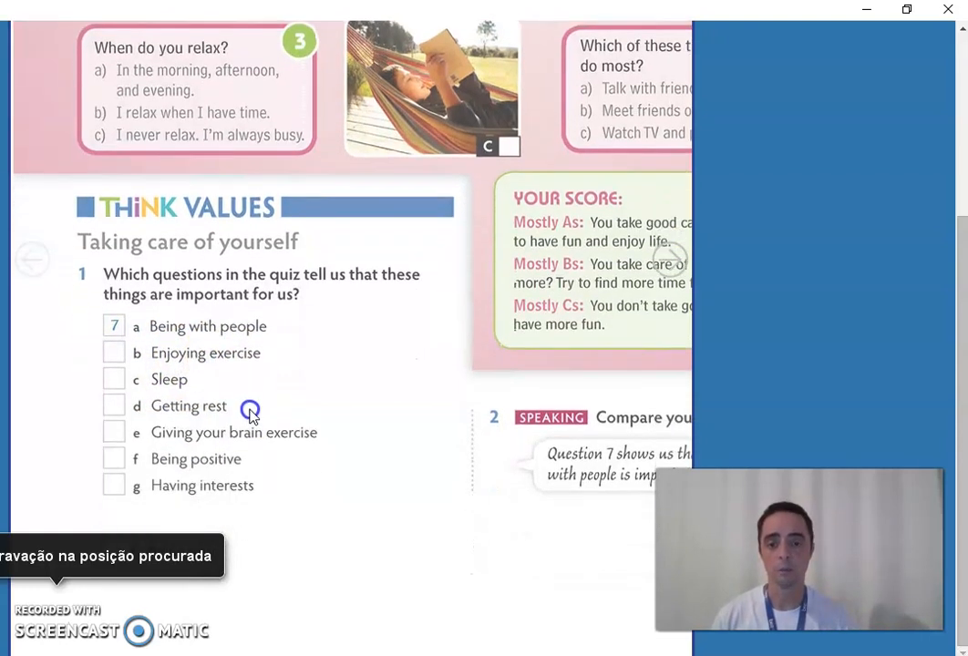
{"action": "scroll", "scroll_direction": "down", "scroll_amount": 3}
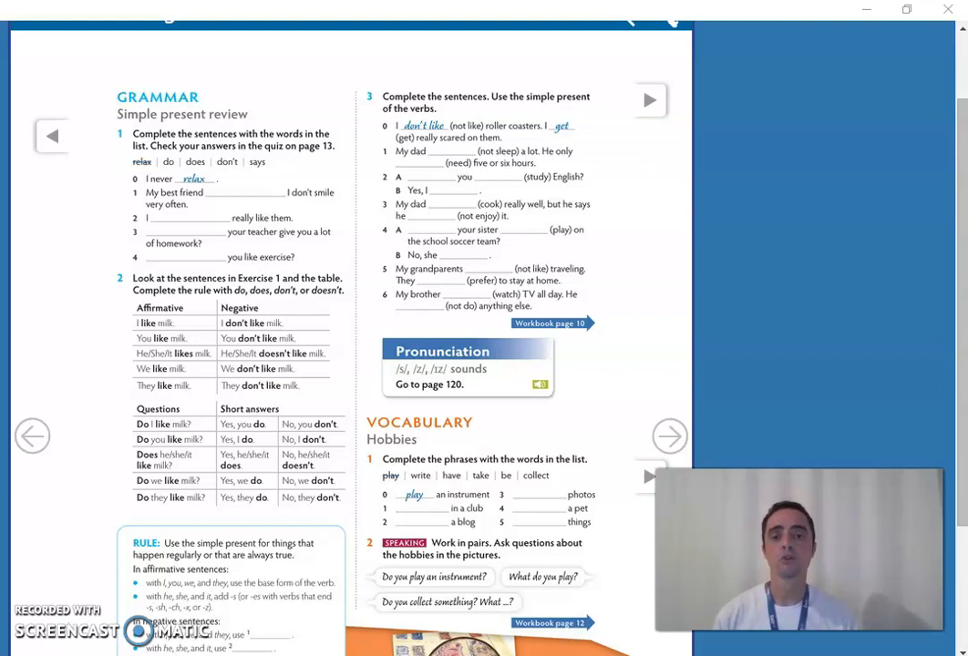
Turn to page 14 showing the Grammar simple present review exercise 1
{"action": "left_click", "coordinate": [123, 148]}
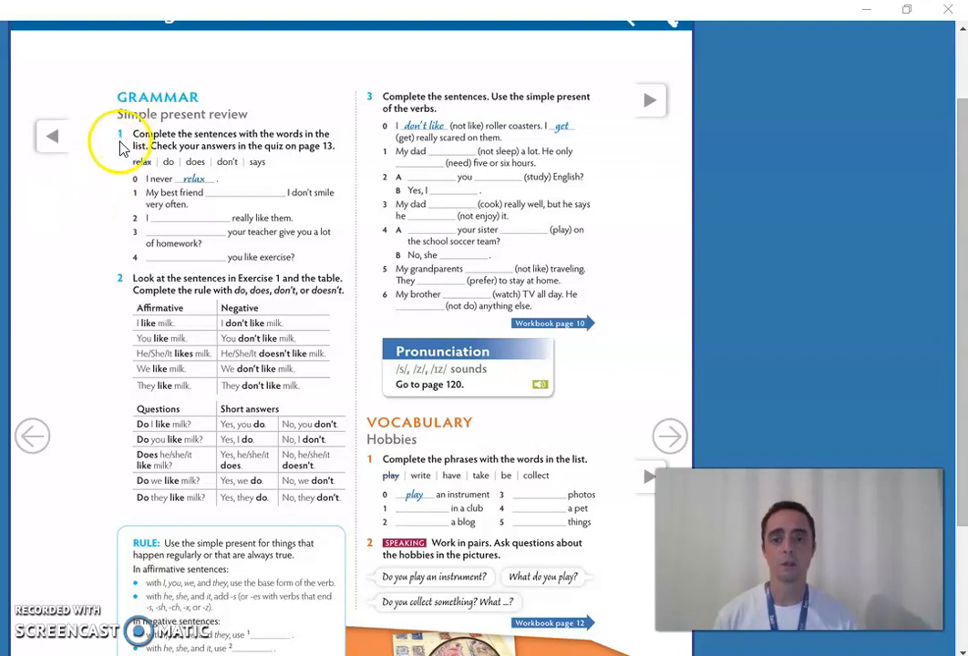